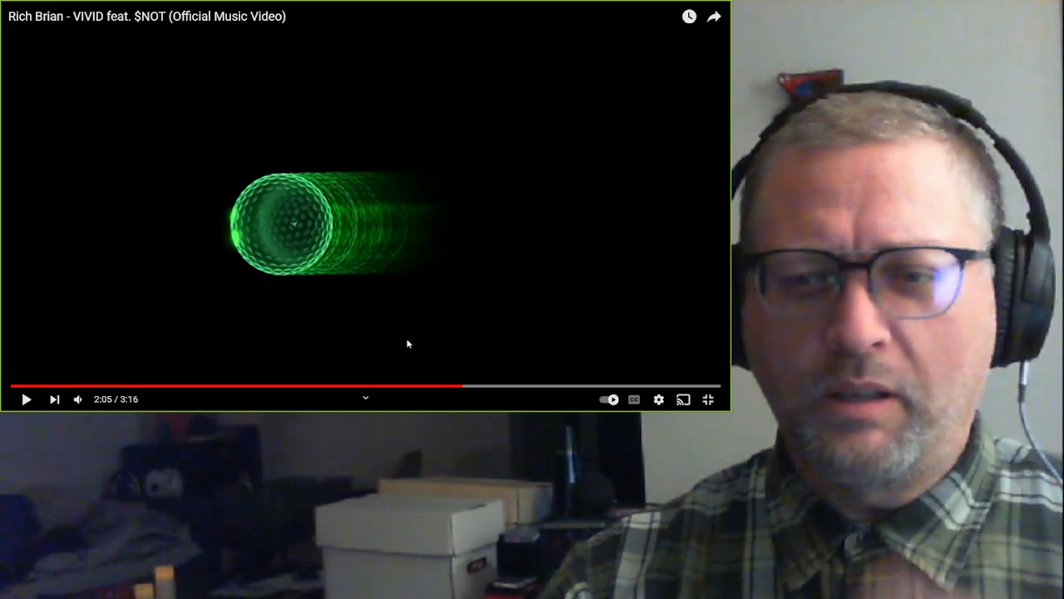
mouse_move(443, 386)
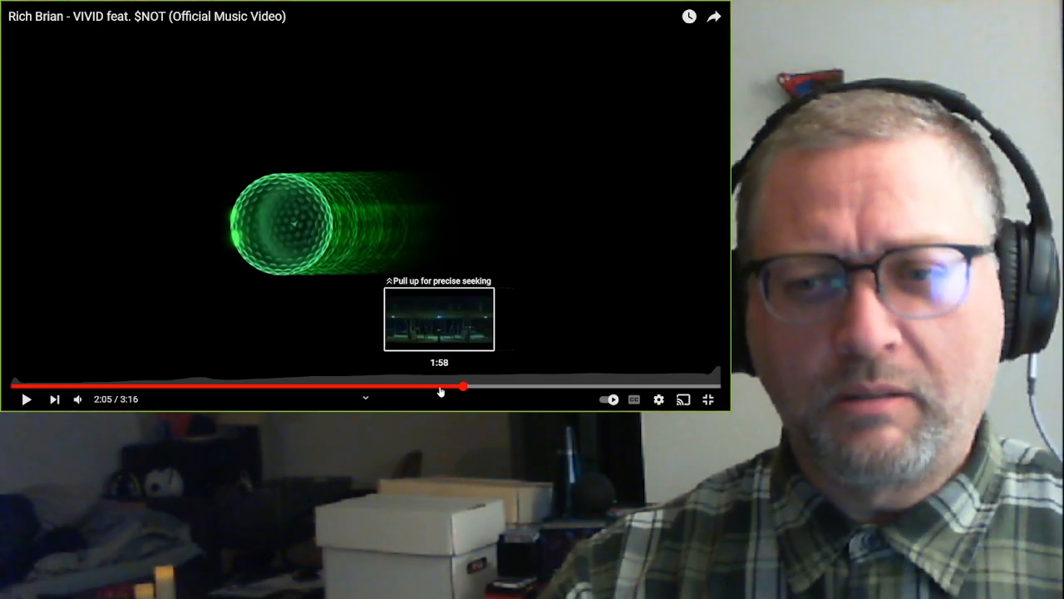
Seek the VIVID video back to about 1:57 and resume playback to replay the transition
click(439, 385)
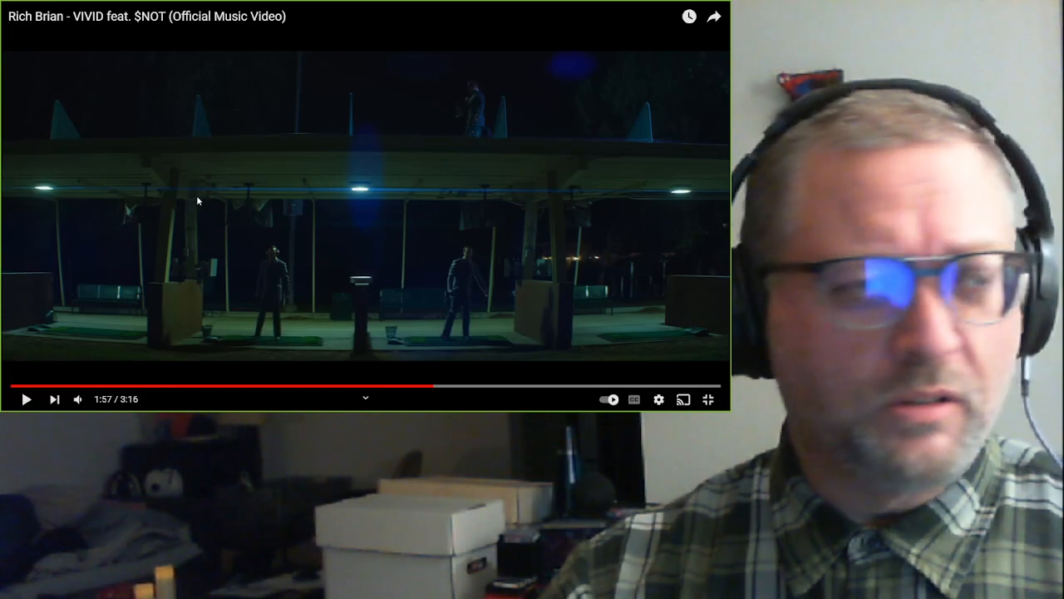
click(27, 399)
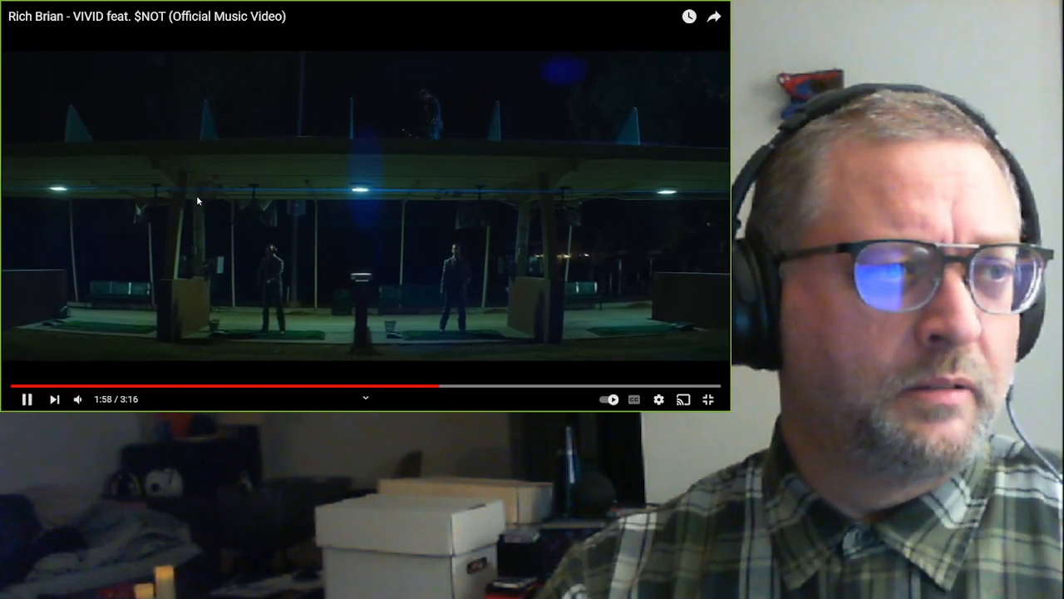